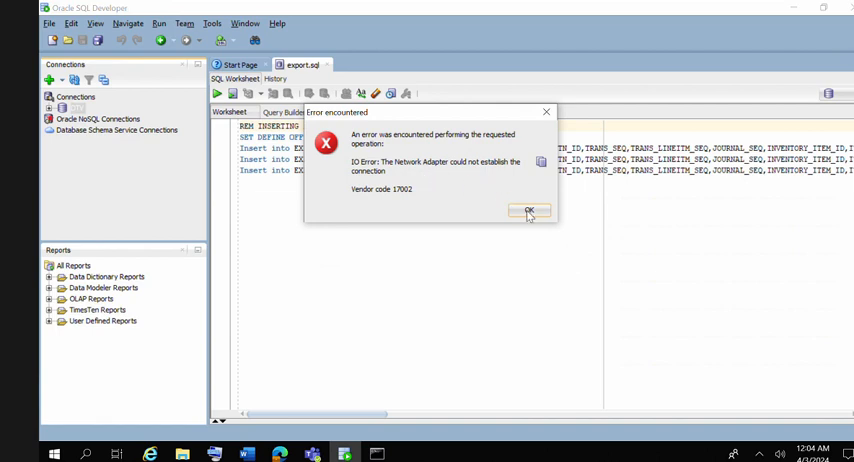
Dismiss SQL Developer's network adapter connection error with OK.
left_click(530, 212)
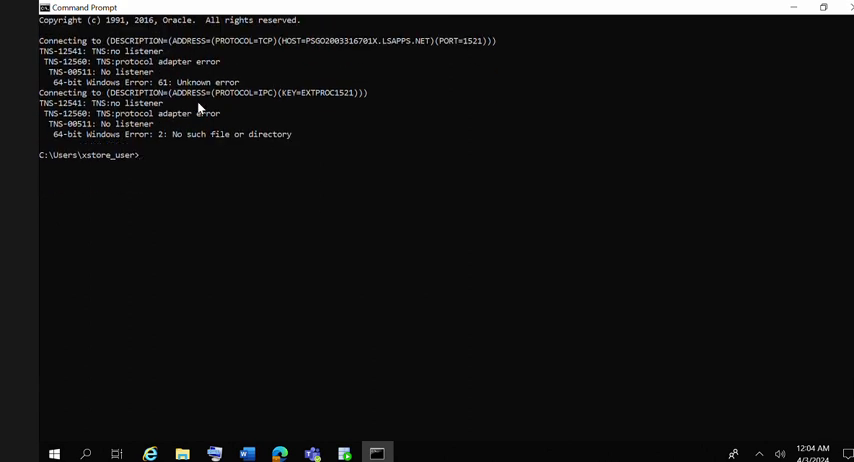
Run 'lsnrctl status' again, which still reports TNS no-listener errors.
type("lsnrctl status")
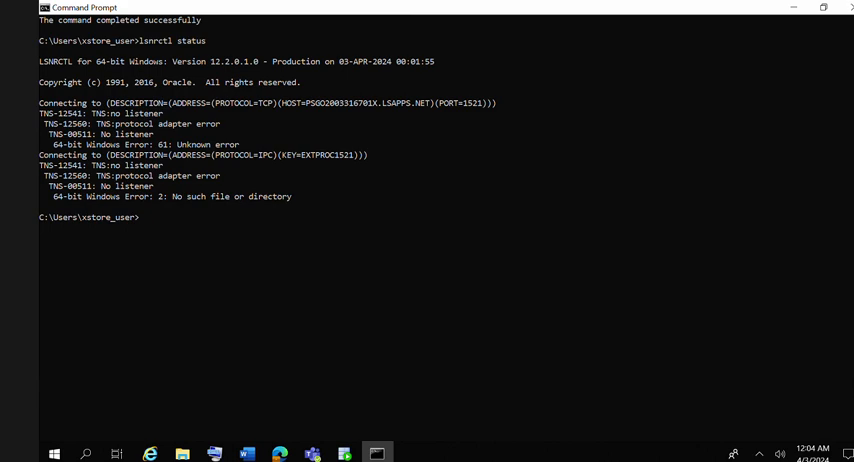
scroll("down", 3)
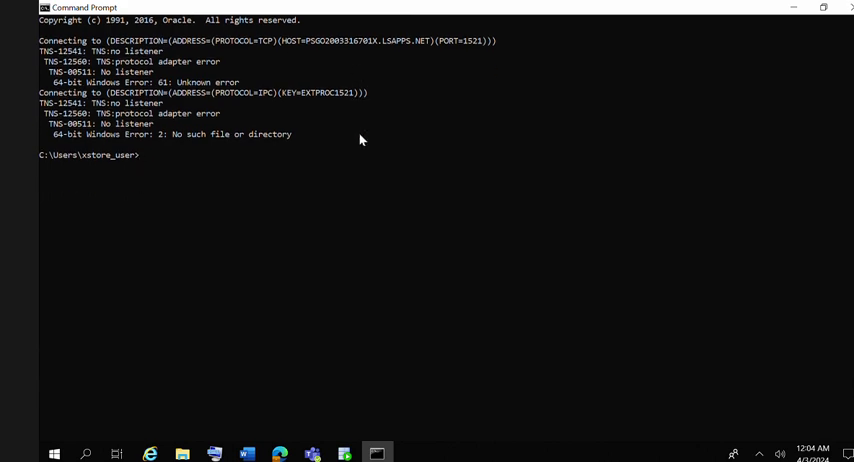
type("lsnrctl s")
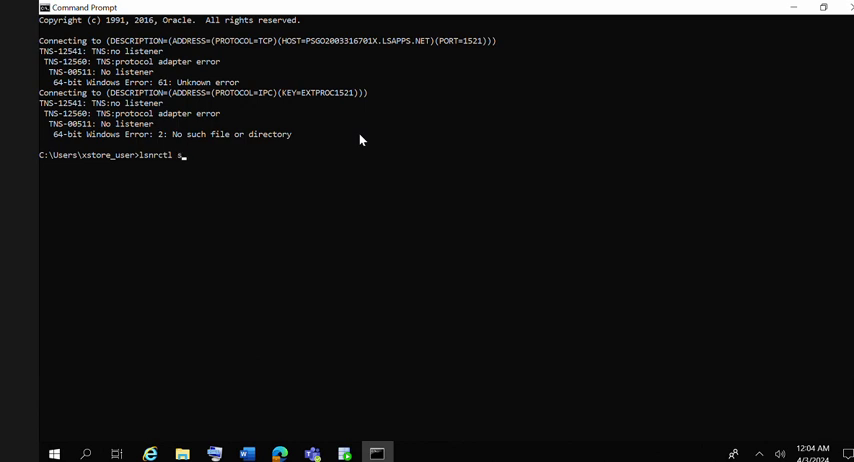
type("tatus")
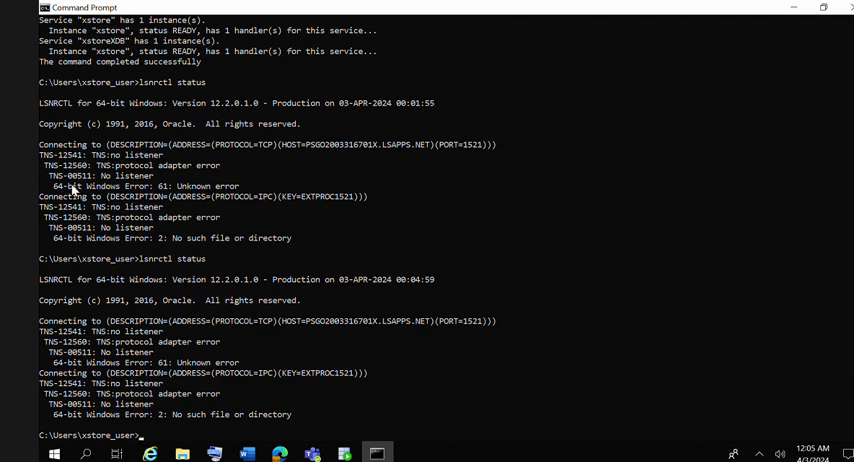
mouse_move(88, 180)
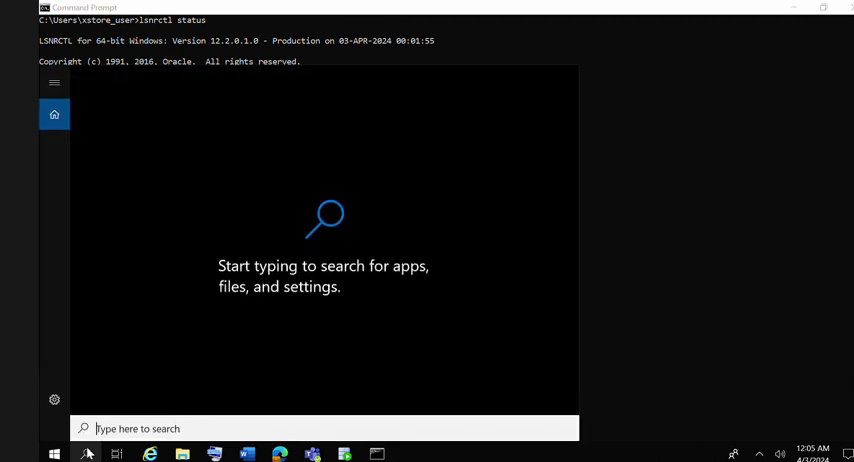
Start the OracleOraDB12Home1TNSListener service from Windows Services so it shows Running.
type("serc")
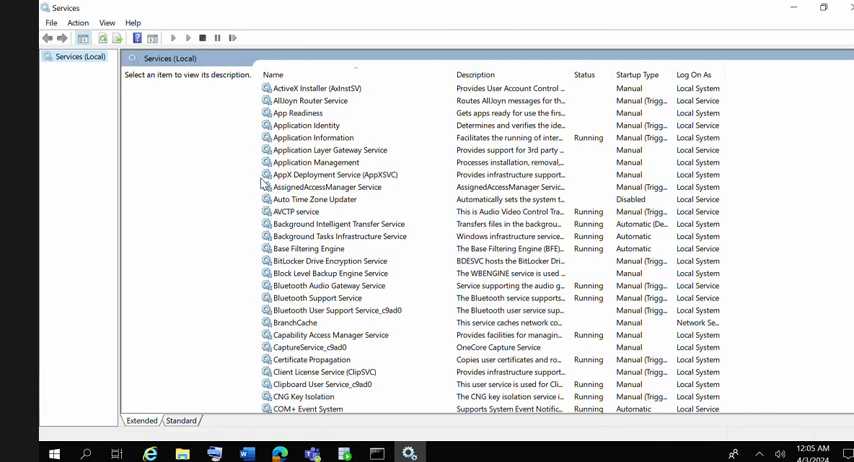
left_click(332, 174)
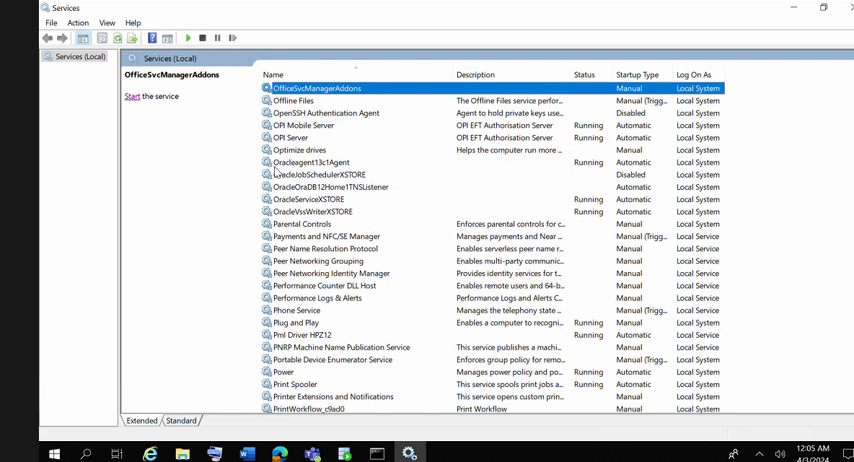
mouse_move(324, 168)
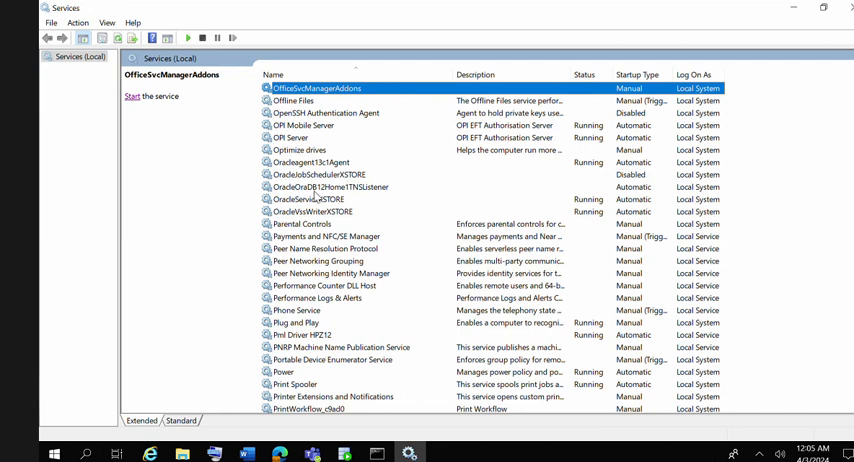
left_click(336, 188)
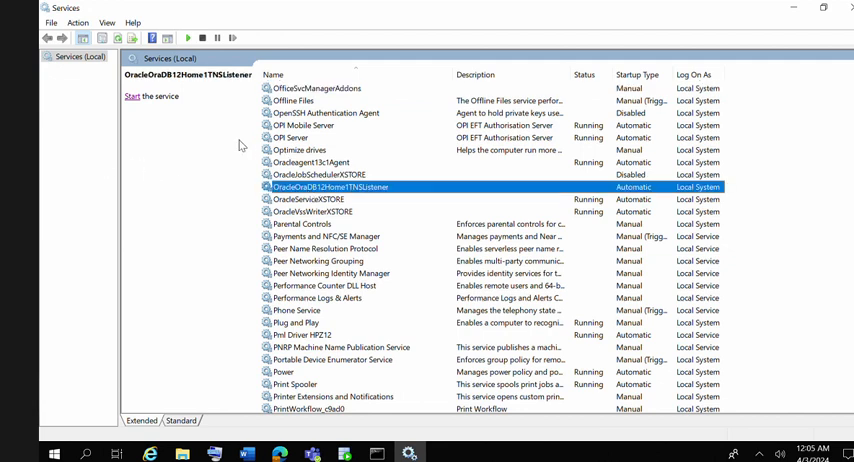
mouse_move(508, 184)
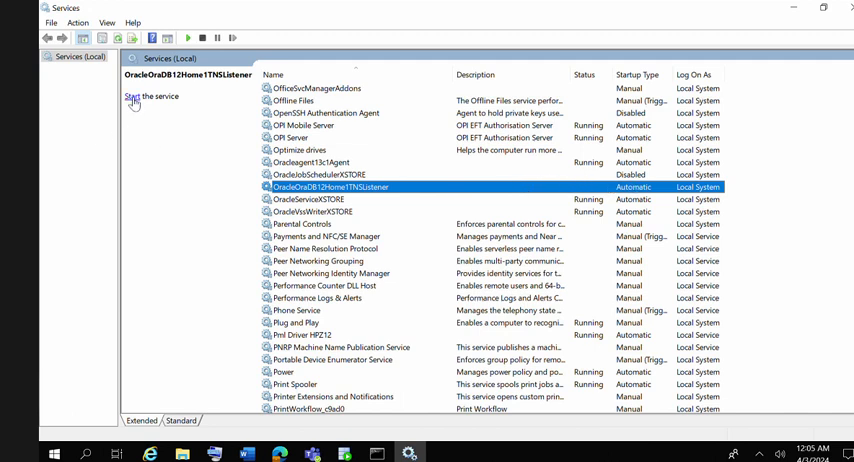
left_click(136, 96)
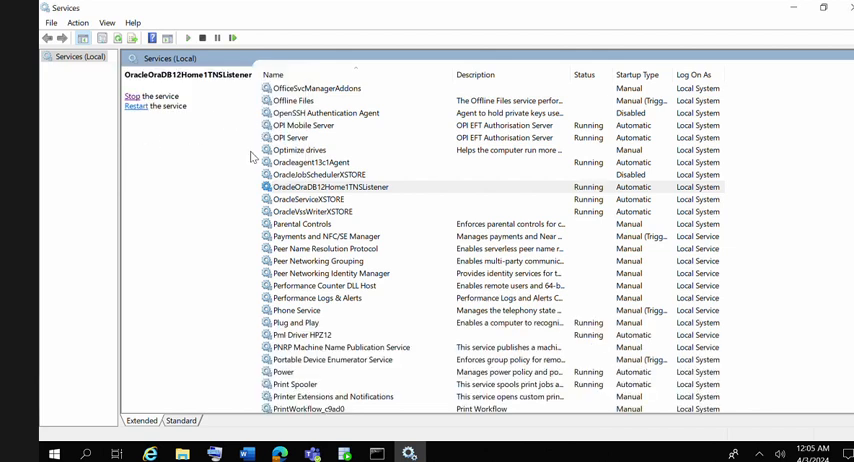
mouse_move(792, 10)
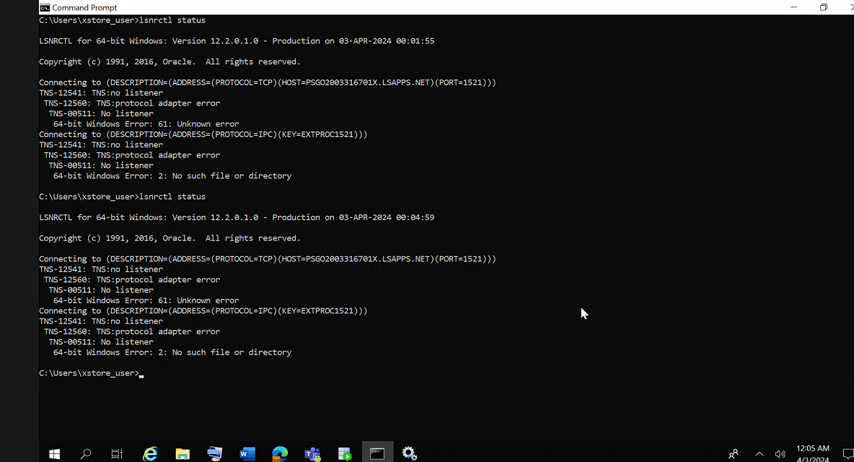
Run 'lsnrctl status LISTENER' to see the listener reported running with its endpoints.
type("l")
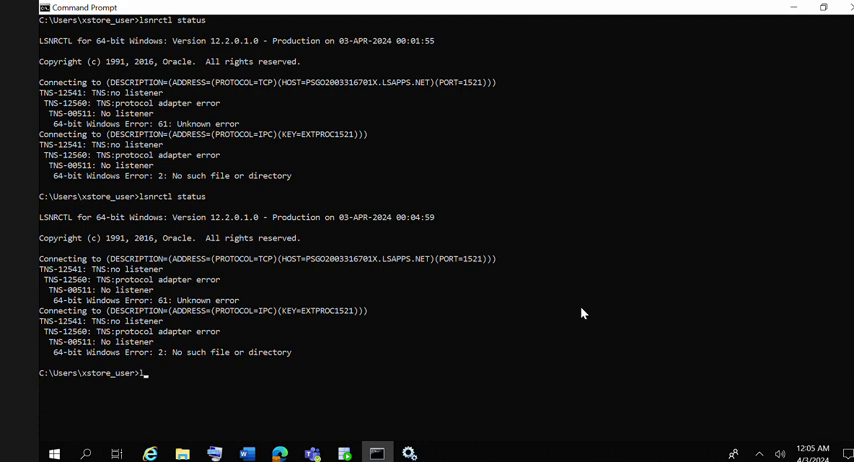
type("snrctl")
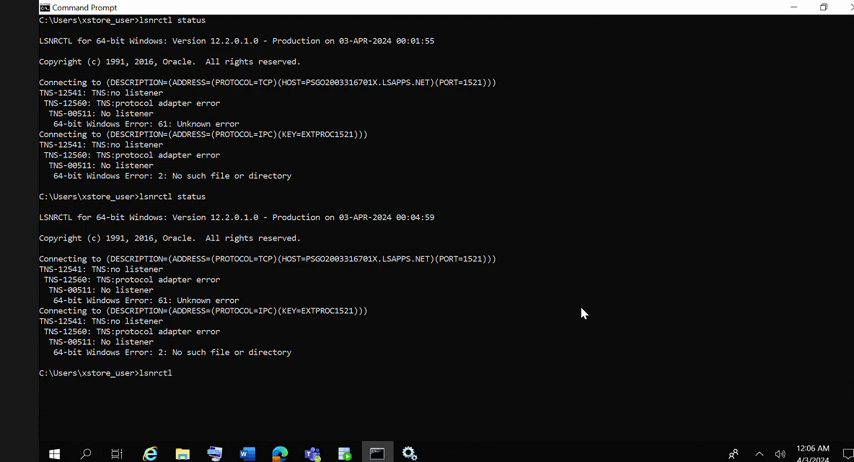
type("status")
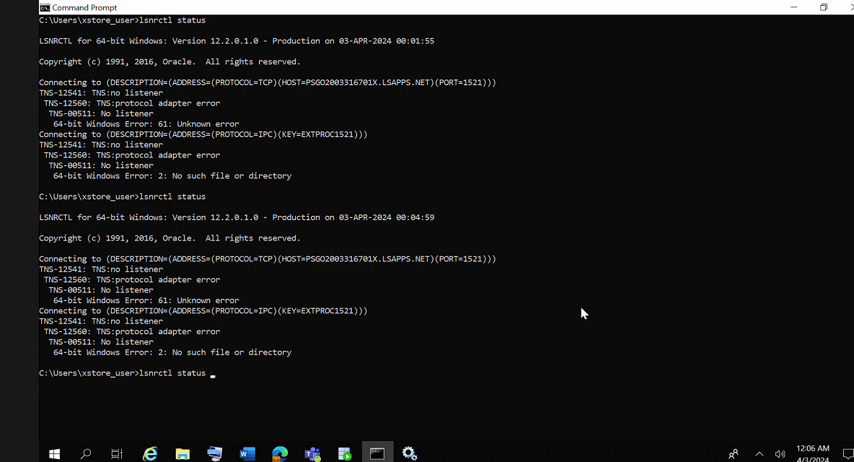
type("LIS")
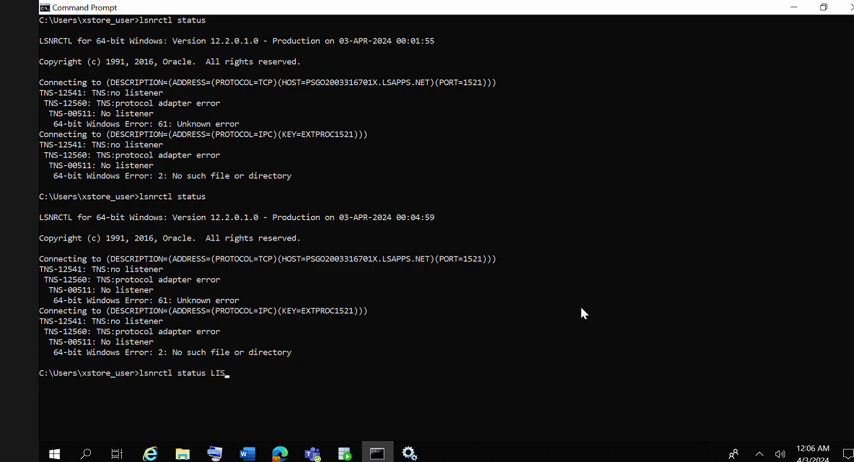
type("TENER")
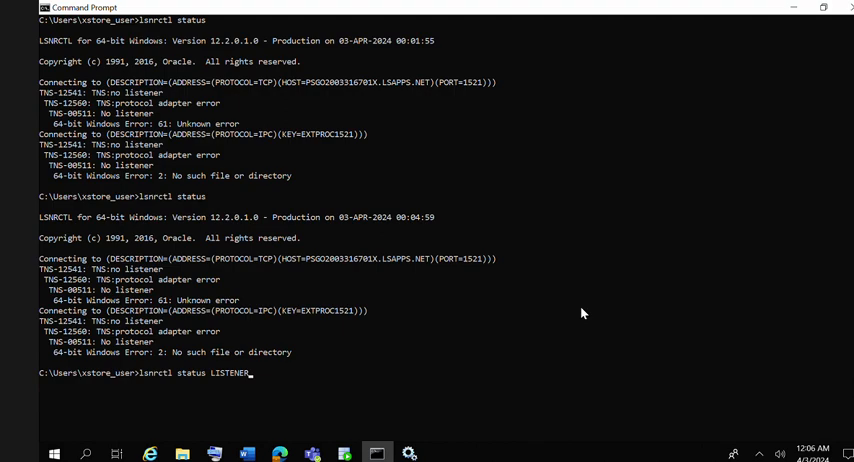
key("enter")
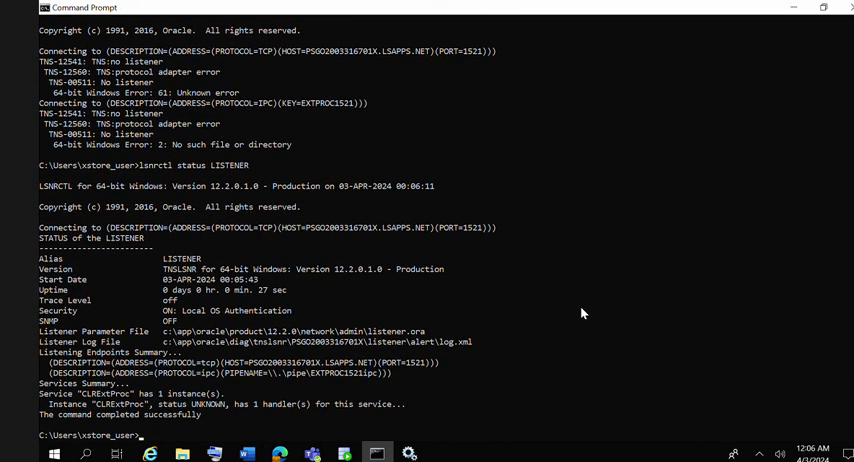
mouse_move(196, 408)
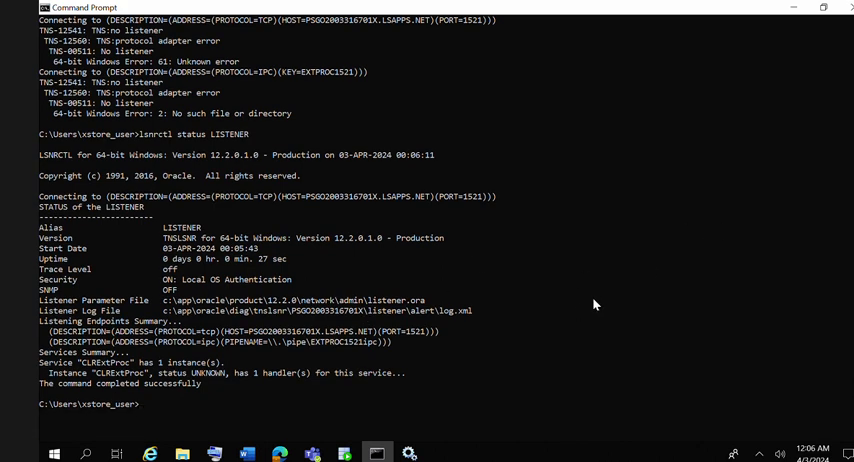
Re-run 'lsnrctl status' to confirm, then launch sqlplus "/as sysdba".
type("lsnrc")
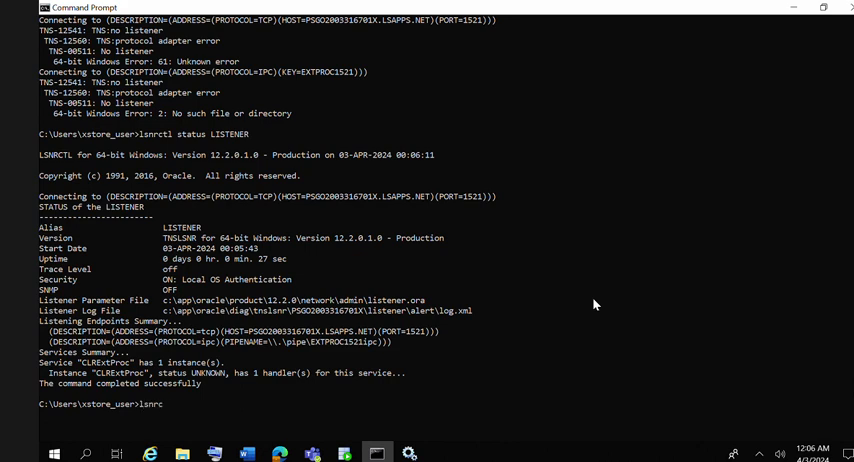
type("stat")
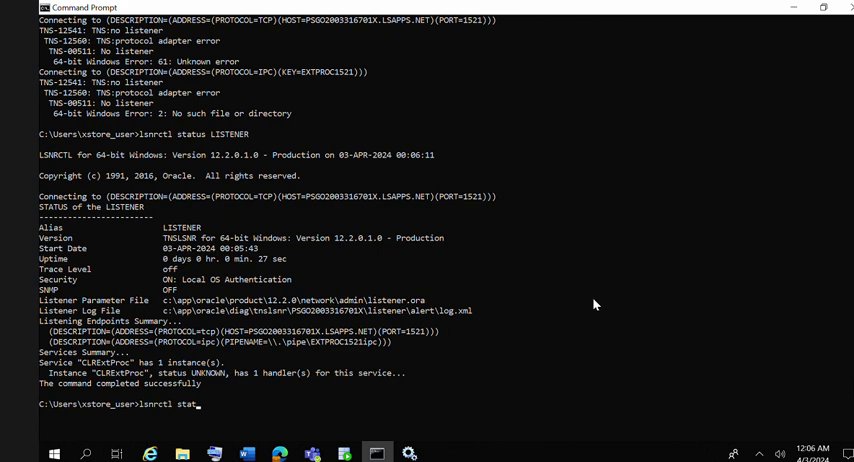
key("enter")
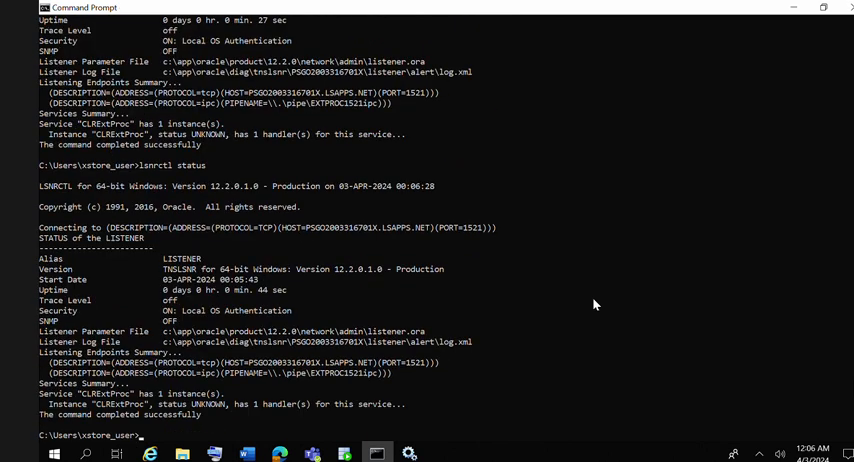
type("sqlplus")
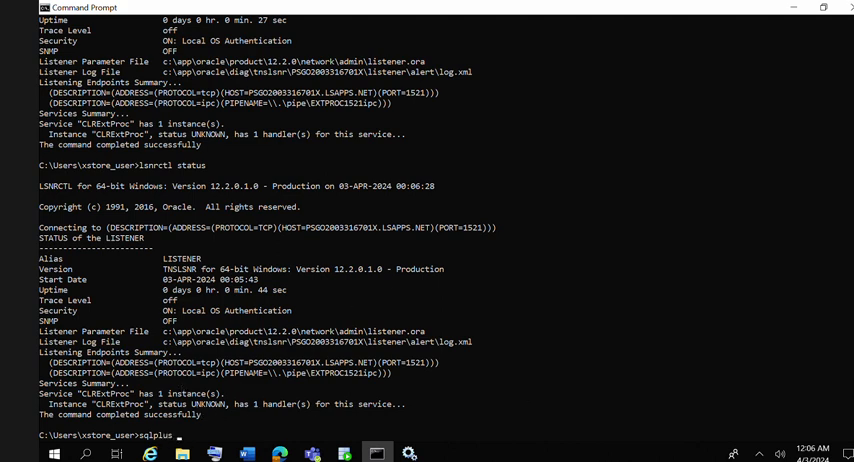
type("/as sysdba\"")
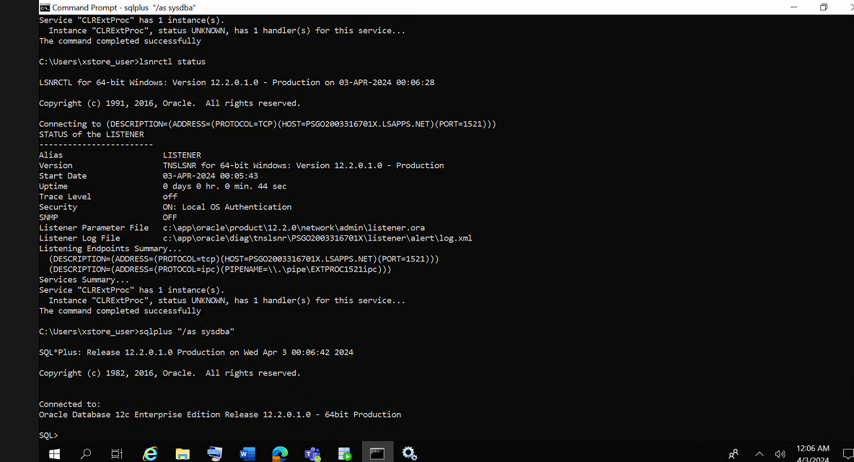
Query 'select name,open_mode from v$database;' showing XSTORE in READ WRITE, then exit SQL*Plus.
type("select")
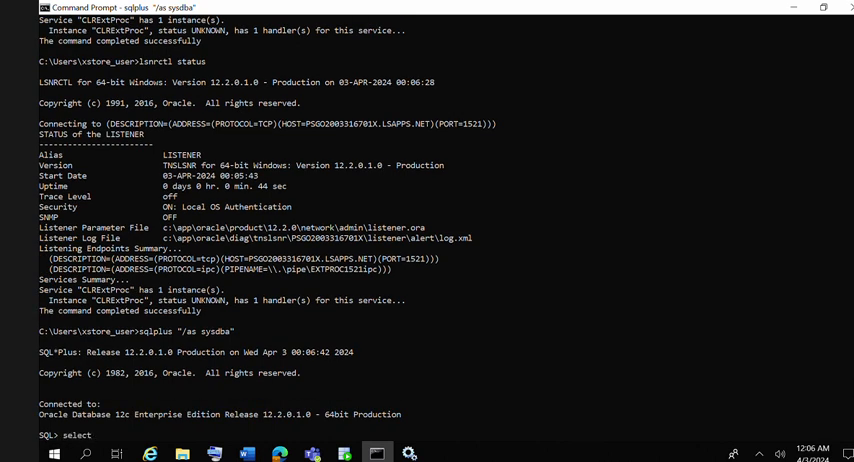
type("name,open_mode")
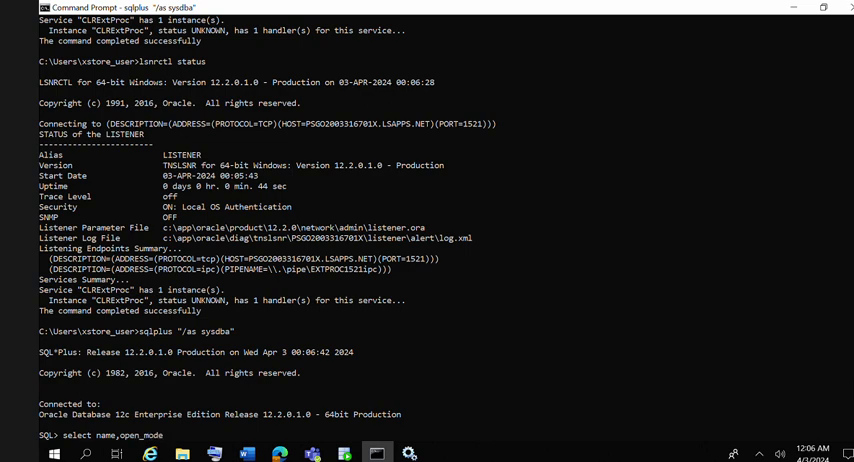
type("from v")
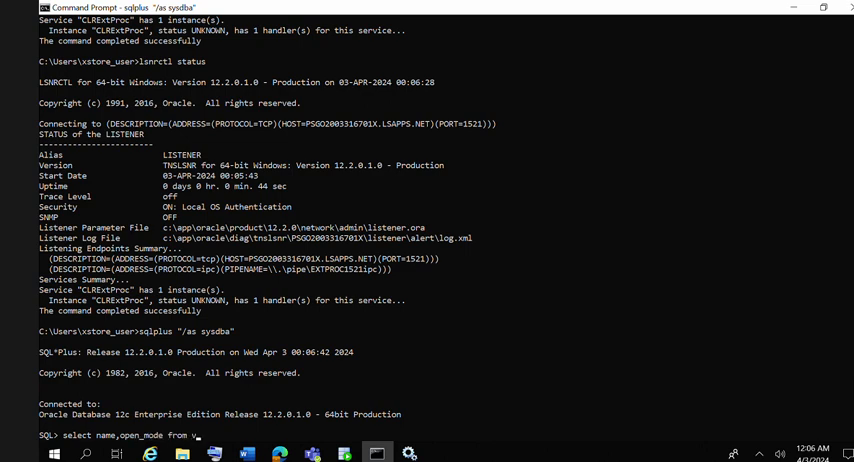
type("$database;")
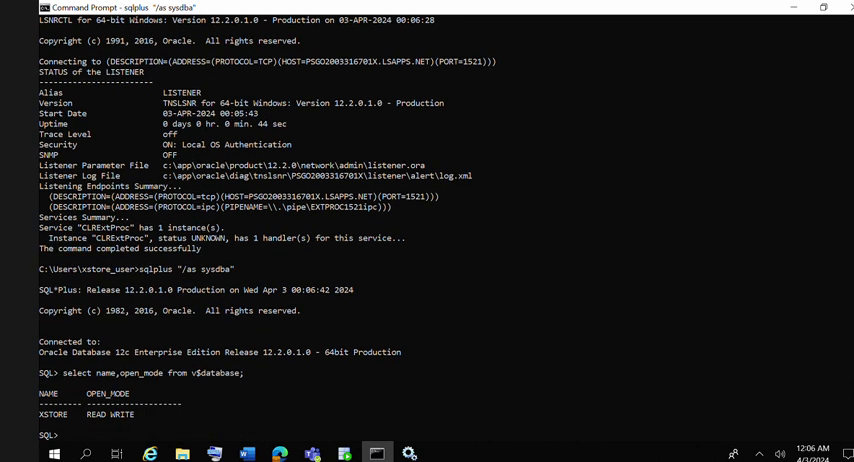
type("exit")
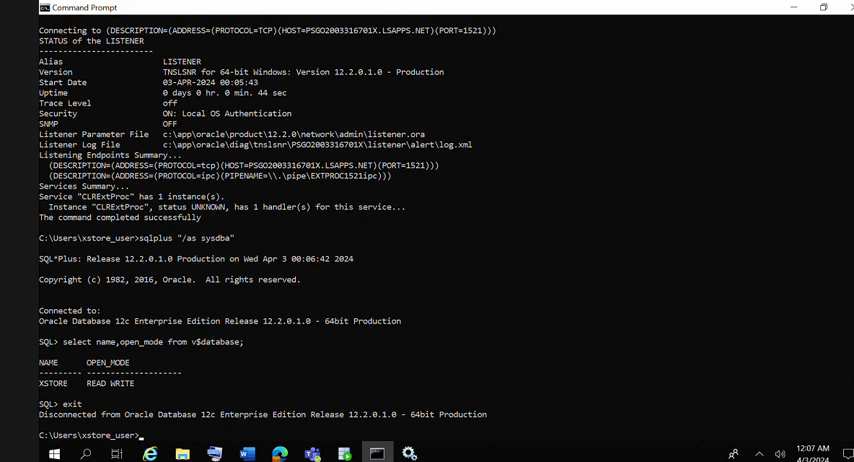
type("ls")
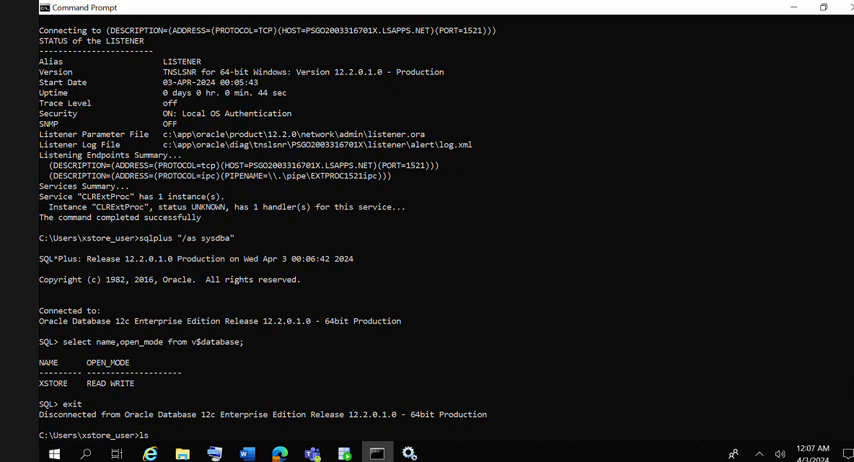
Run the mistyped 'lsnrctl statust' (NL-00853 undefined command), then retype 'lsnrctl status'.
type("lsnrctl s")
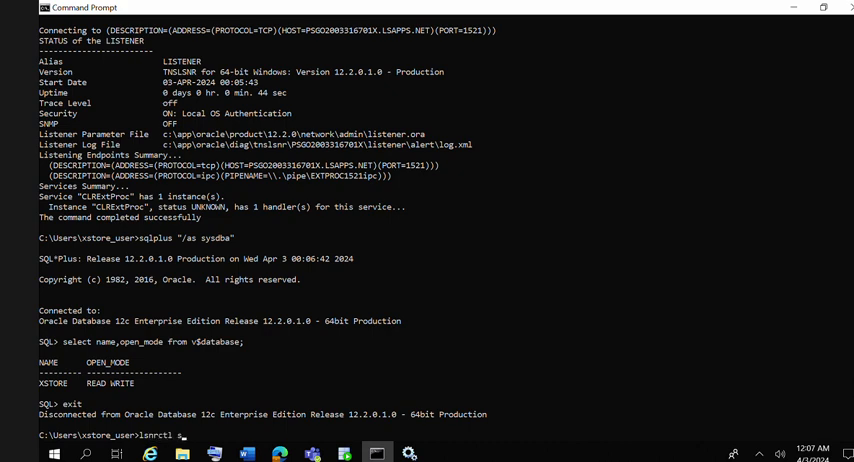
type("tatust")
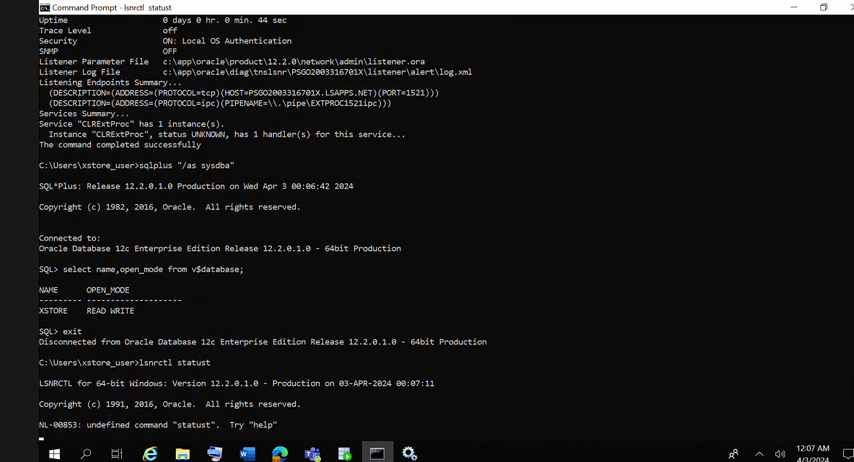
type("ls")
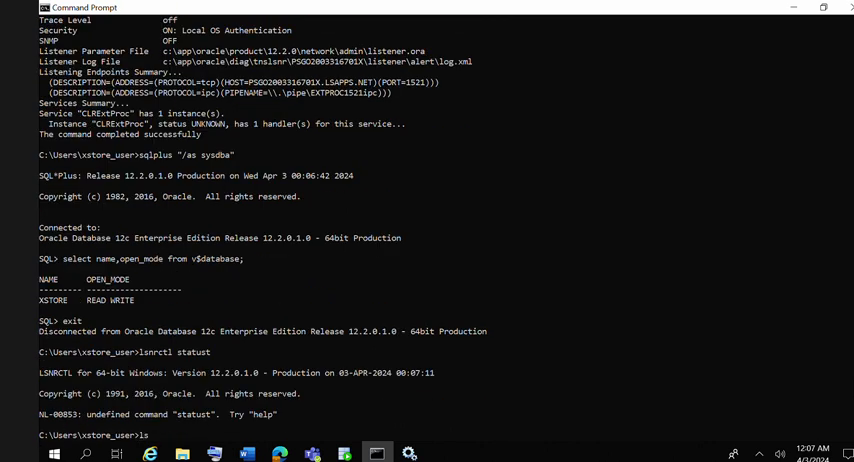
type("lsnrctl")
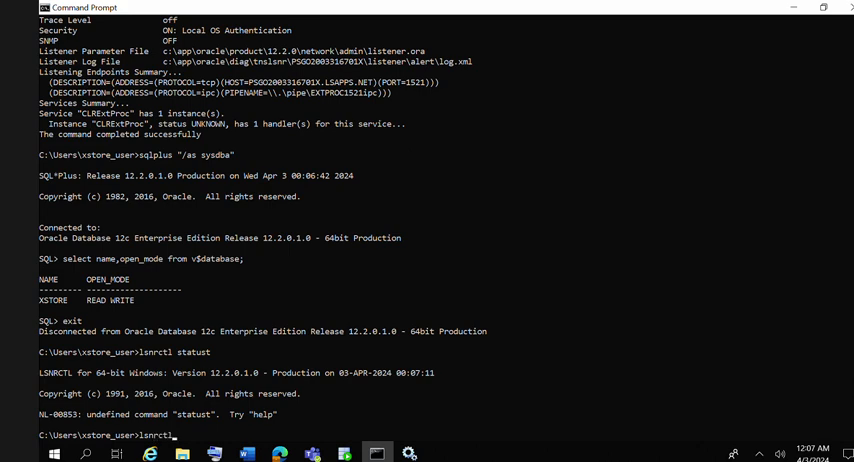
type("stat")
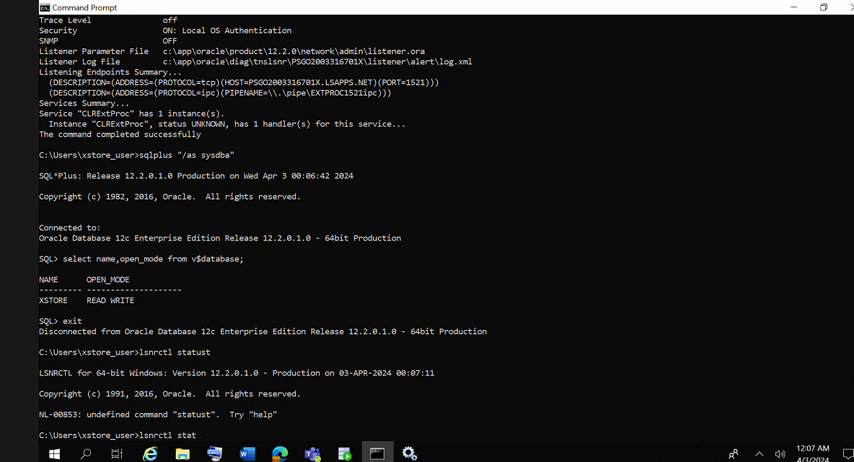